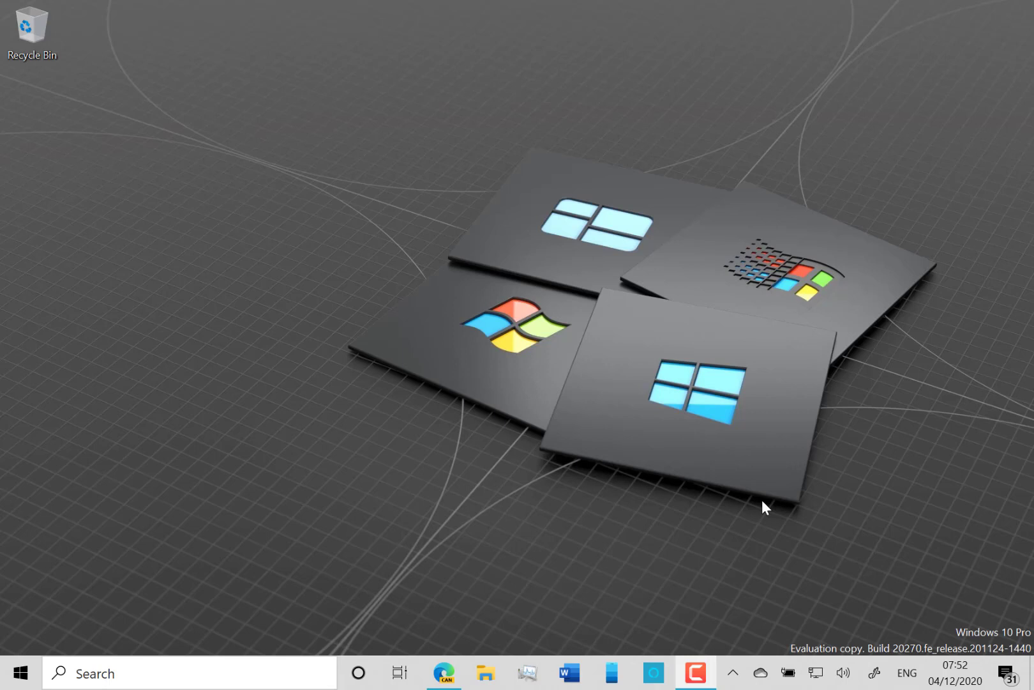
mouse_move(697, 374)
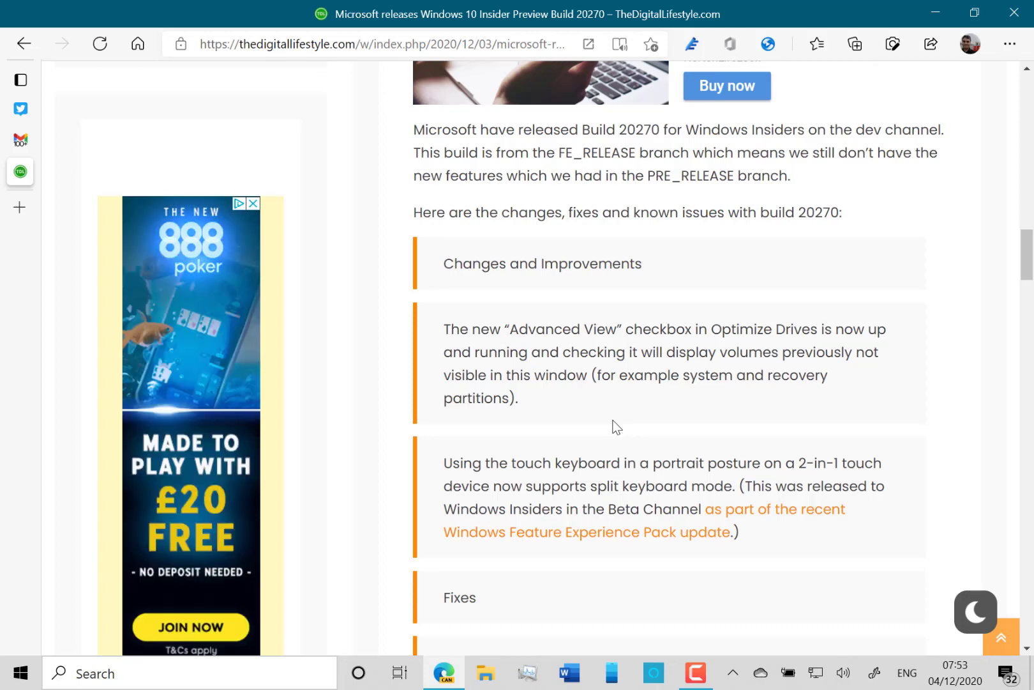
mouse_move(303, 596)
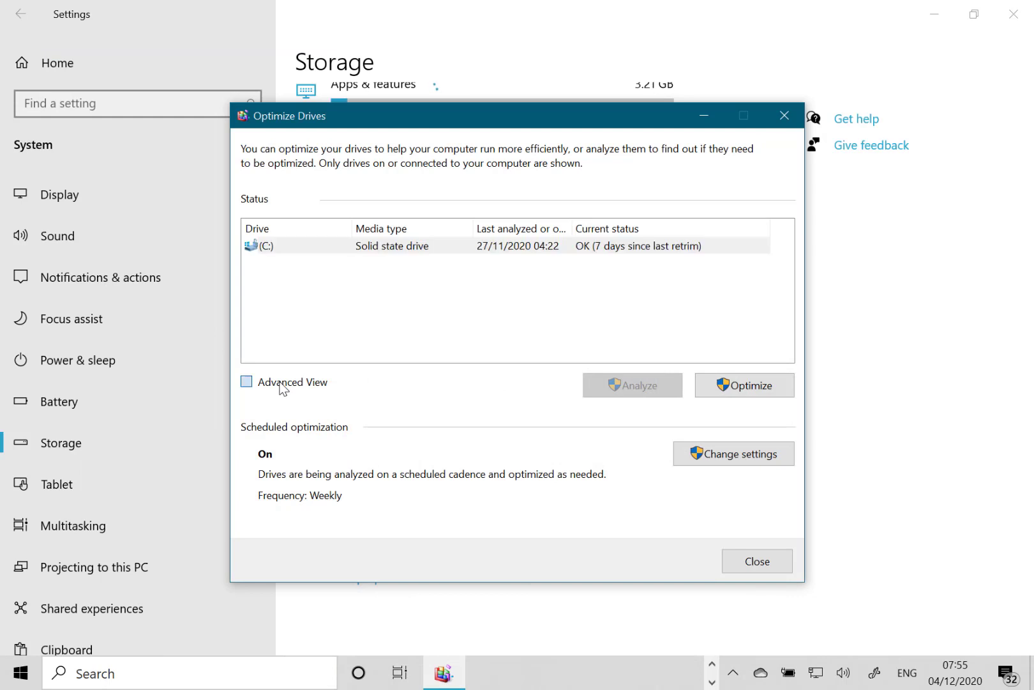
Step: Enable Advanced View to list WinRE and SYSTEM volumes, close Optimize Drives, and return to Edge
click(246, 382)
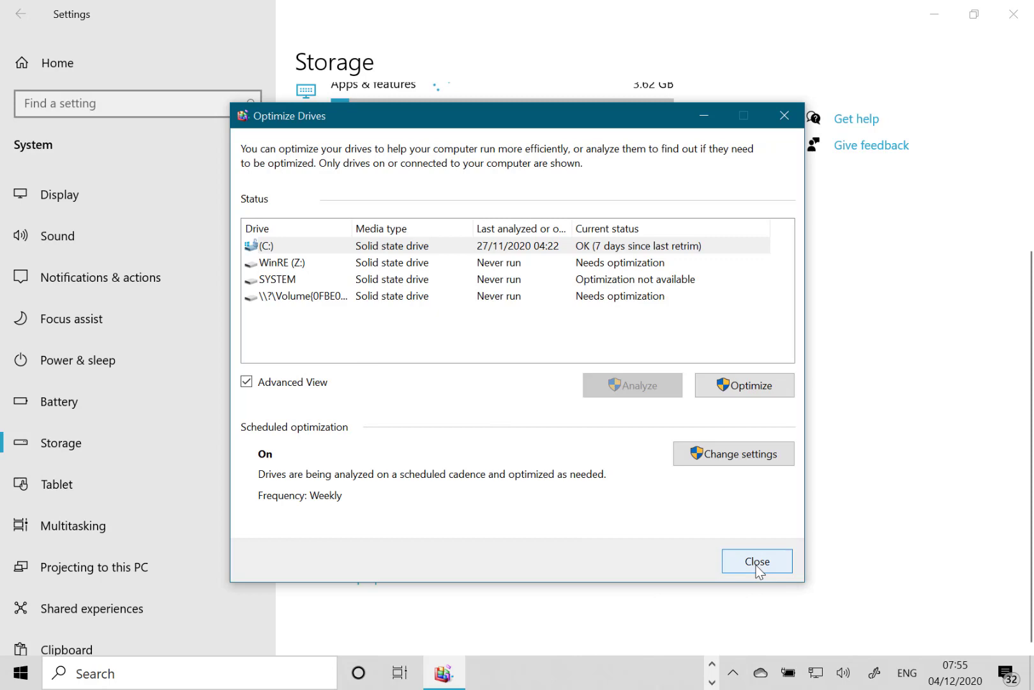
click(757, 561)
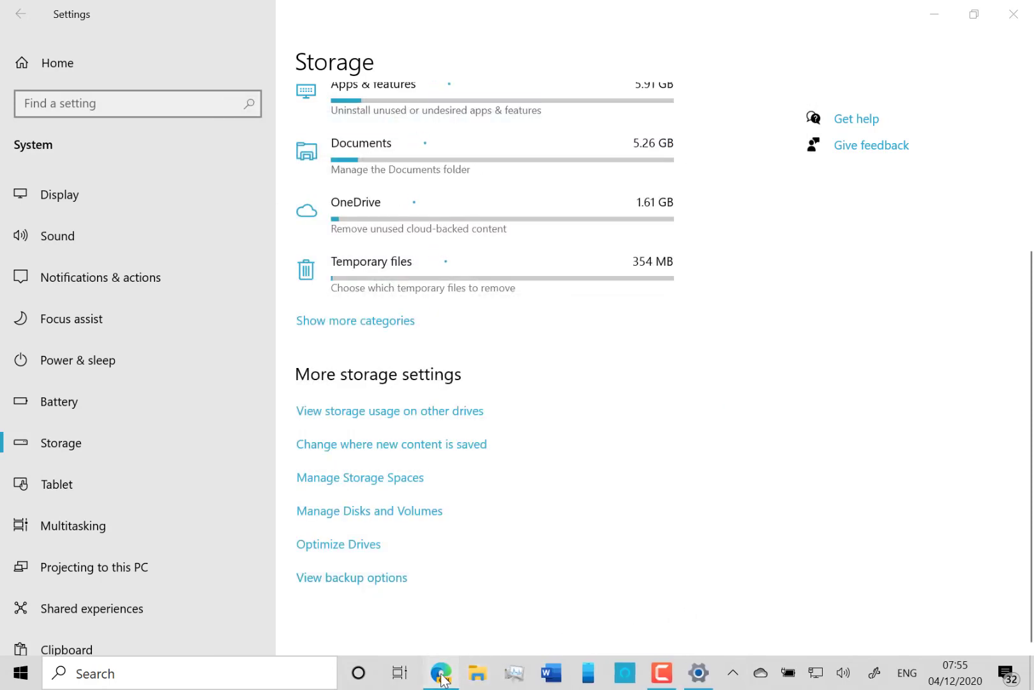
click(440, 673)
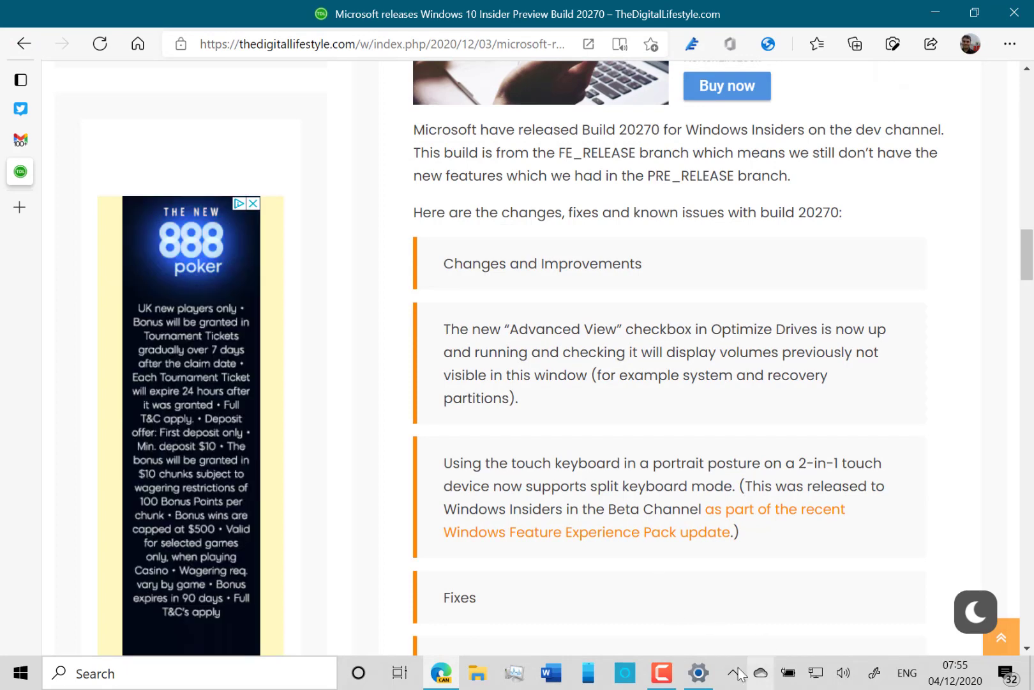
Step: Open the split touch keyboard from the hidden tray icons, then dismiss it
click(788, 672)
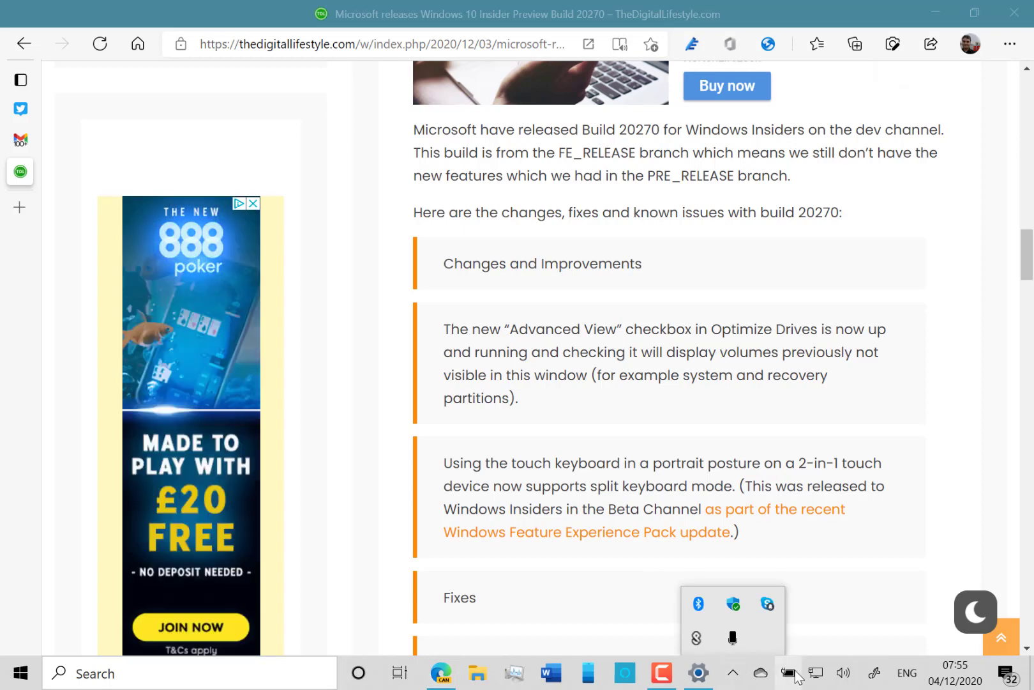
click(789, 672)
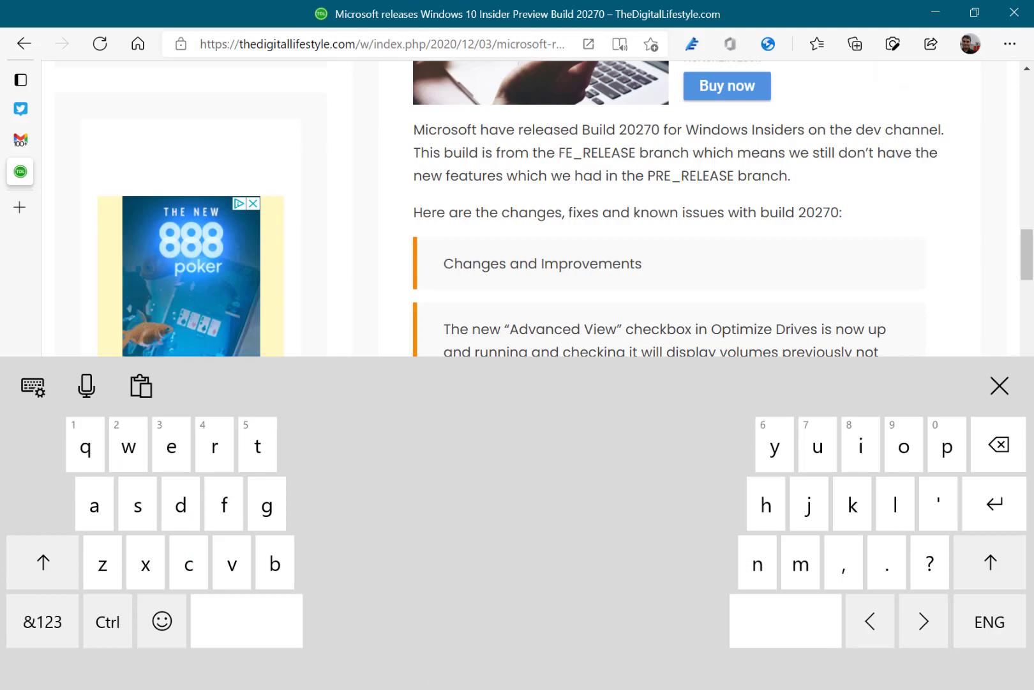
click(998, 385)
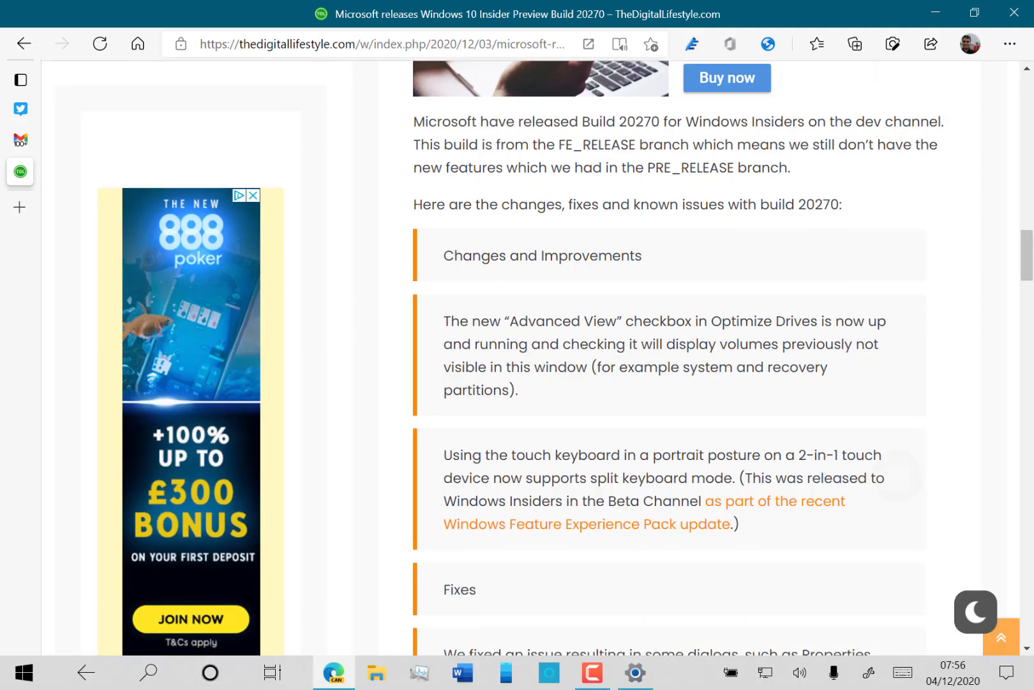
scroll(down, 3)
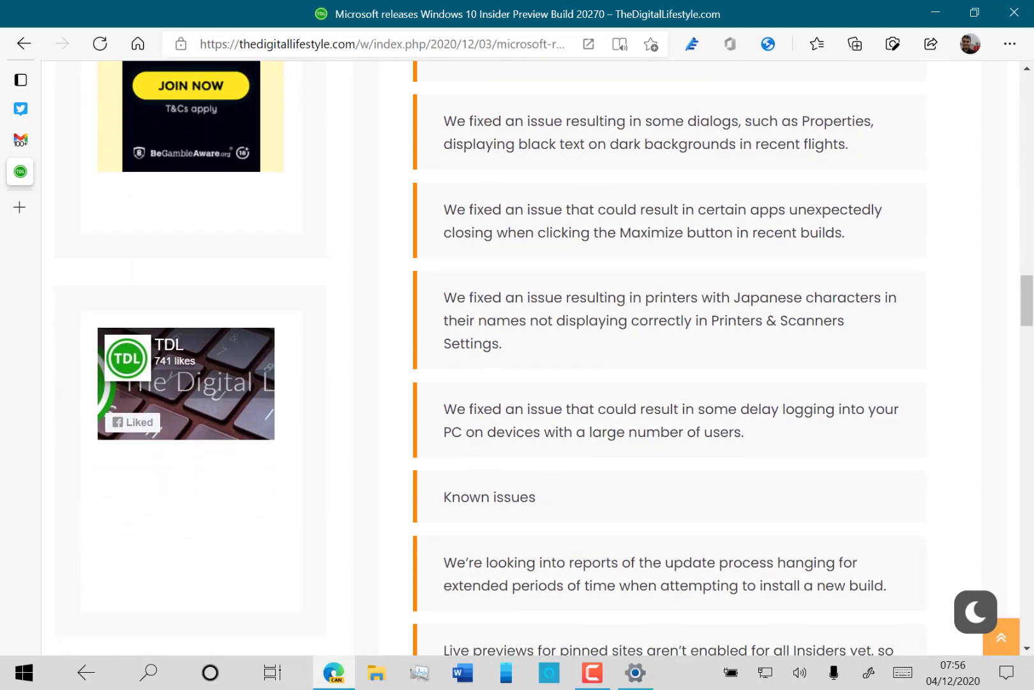
scroll(down, 3)
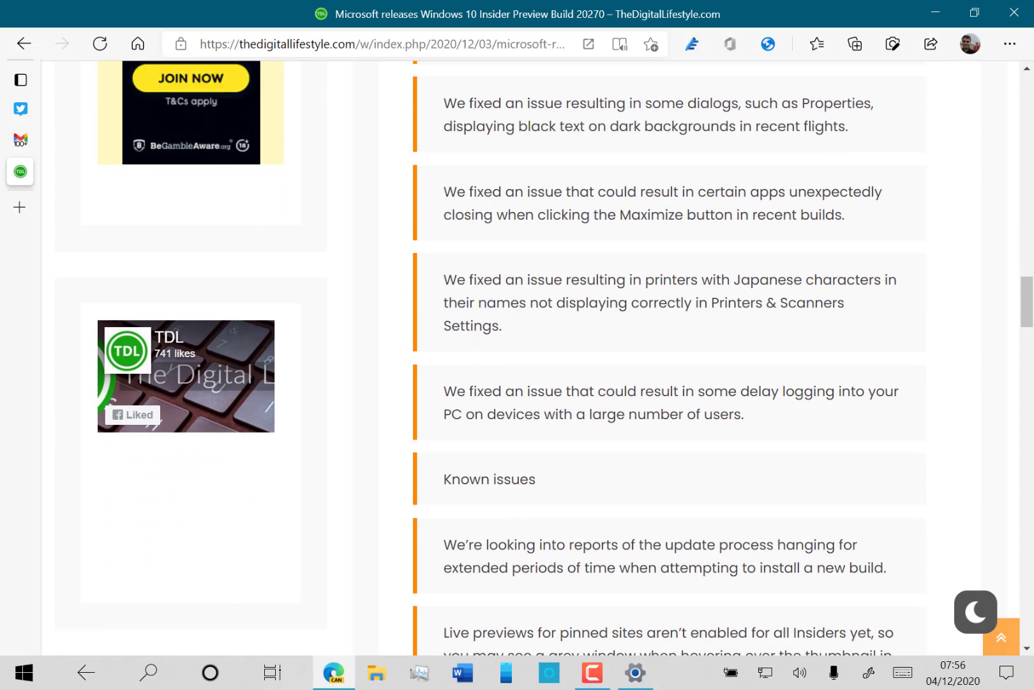
scroll(down, 3)
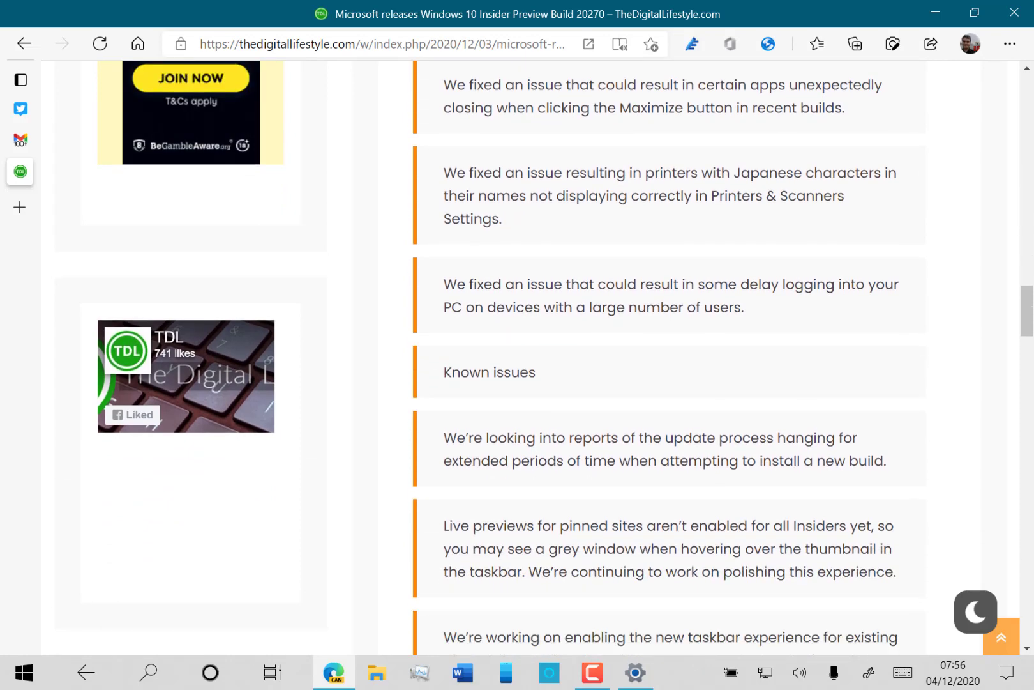
scroll(down, 3)
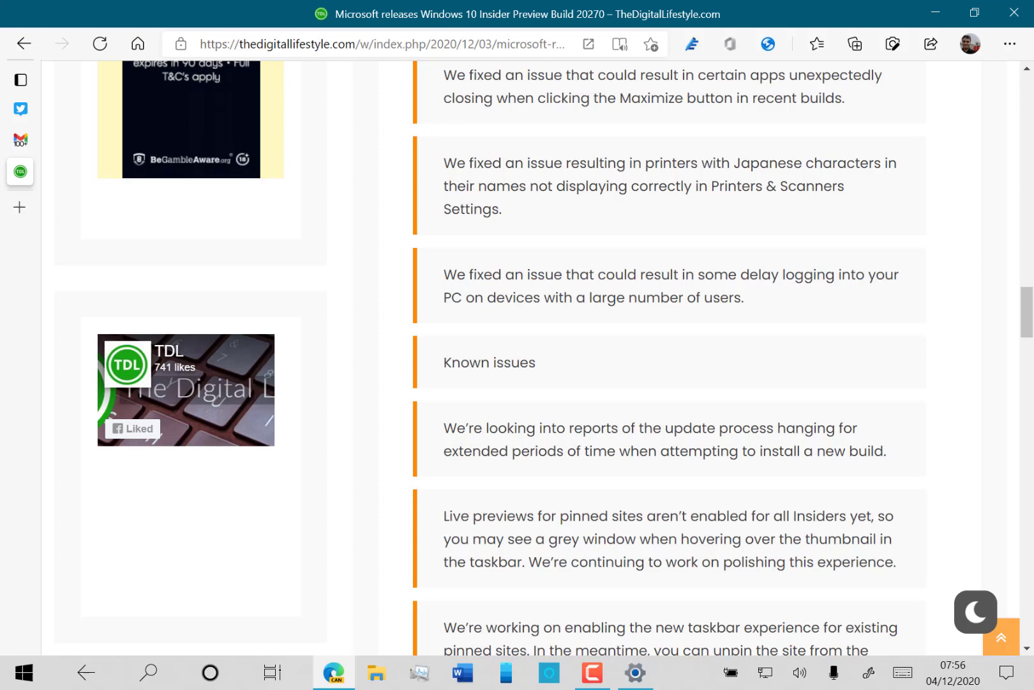
scroll(down, 3)
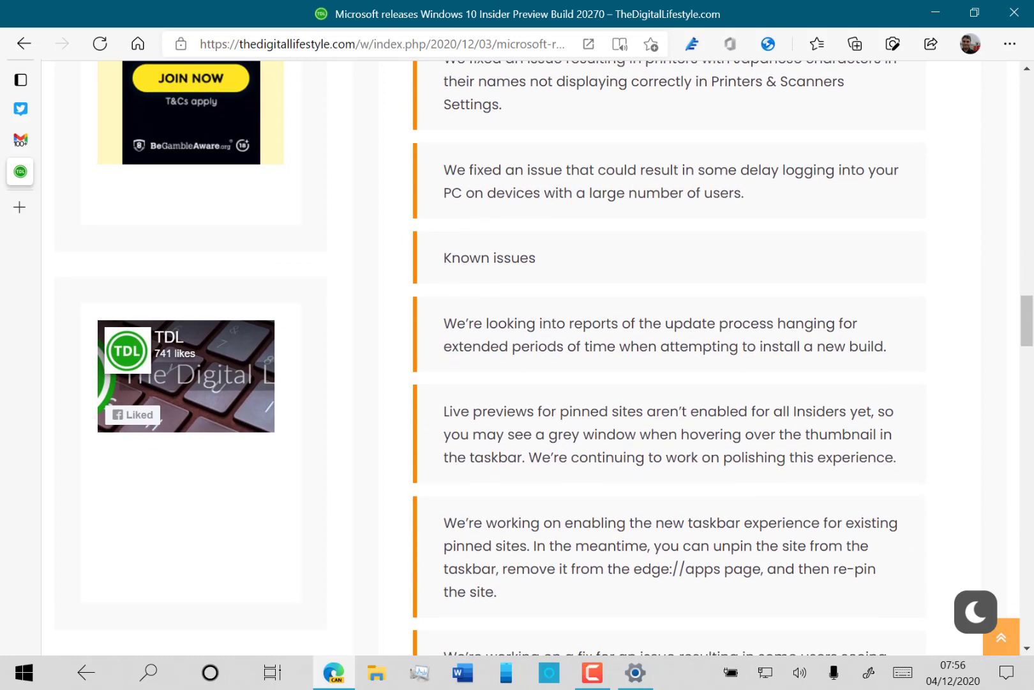
scroll(down, 3)
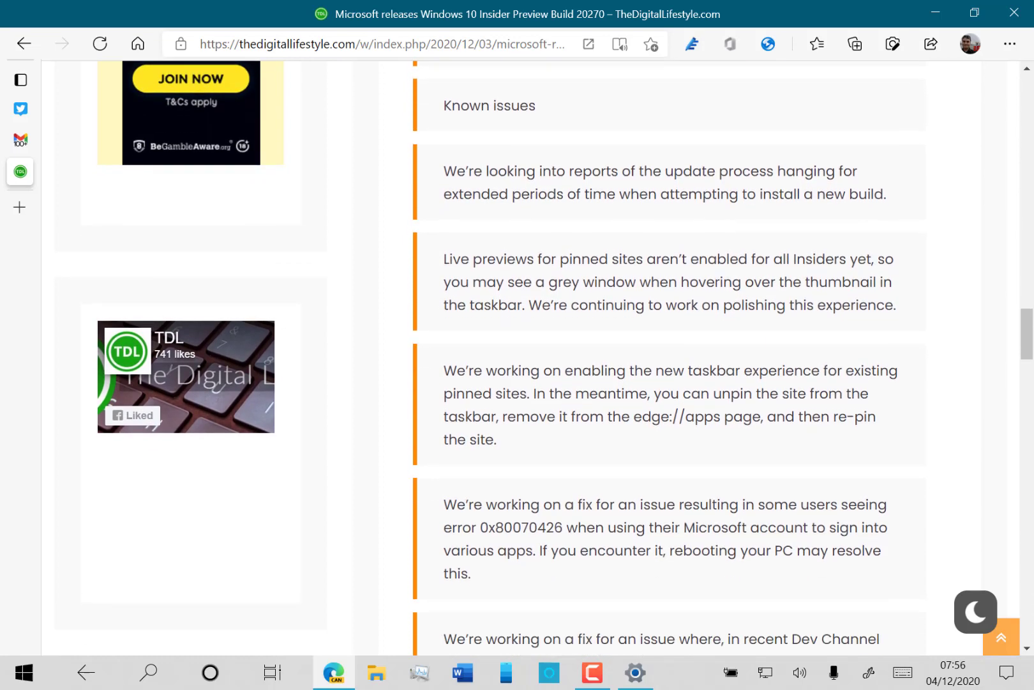
scroll(down, 3)
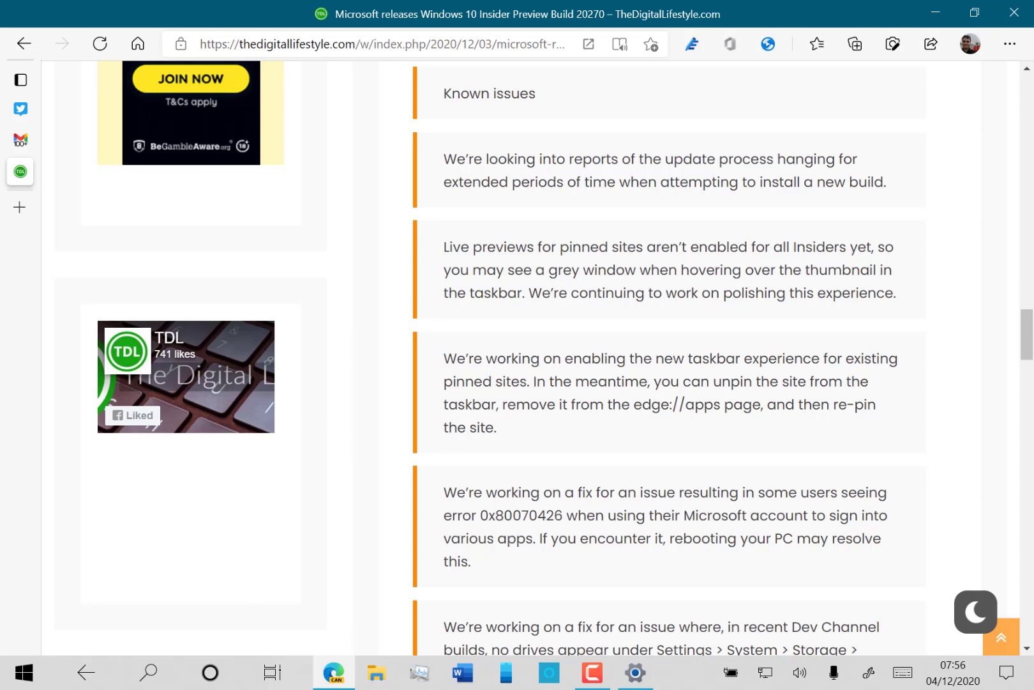
scroll(down, 3)
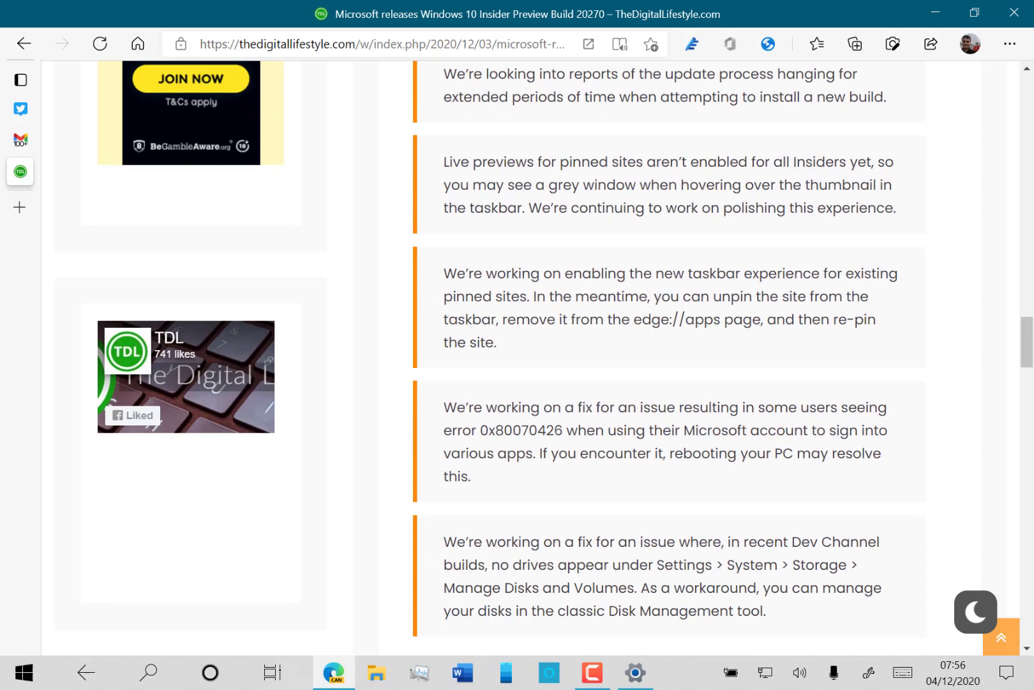
scroll(down, 3)
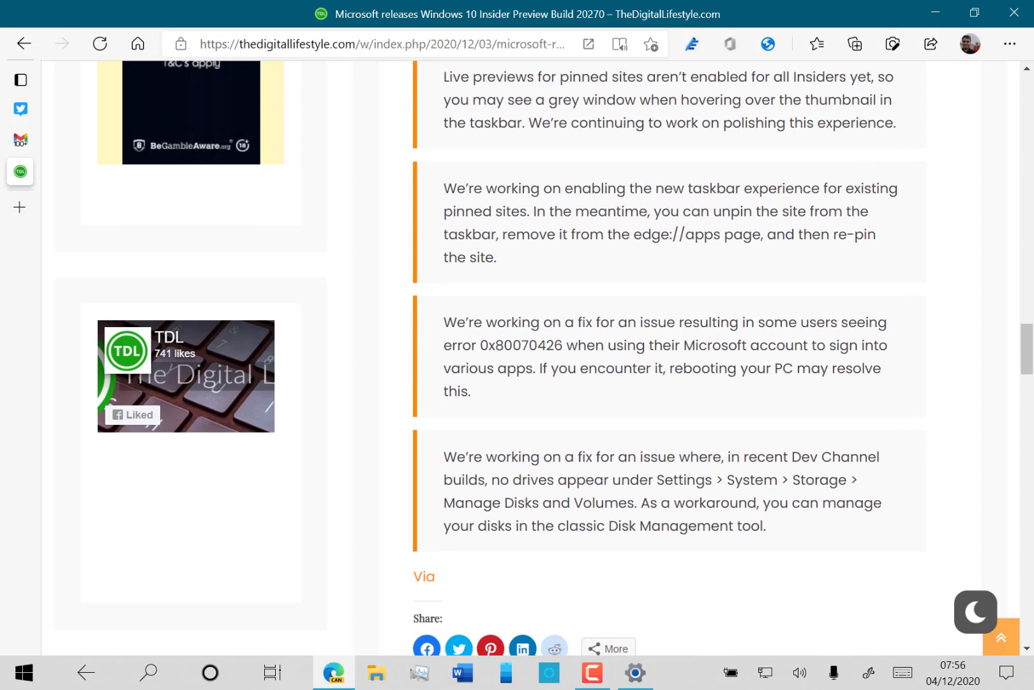
scroll(down, 3)
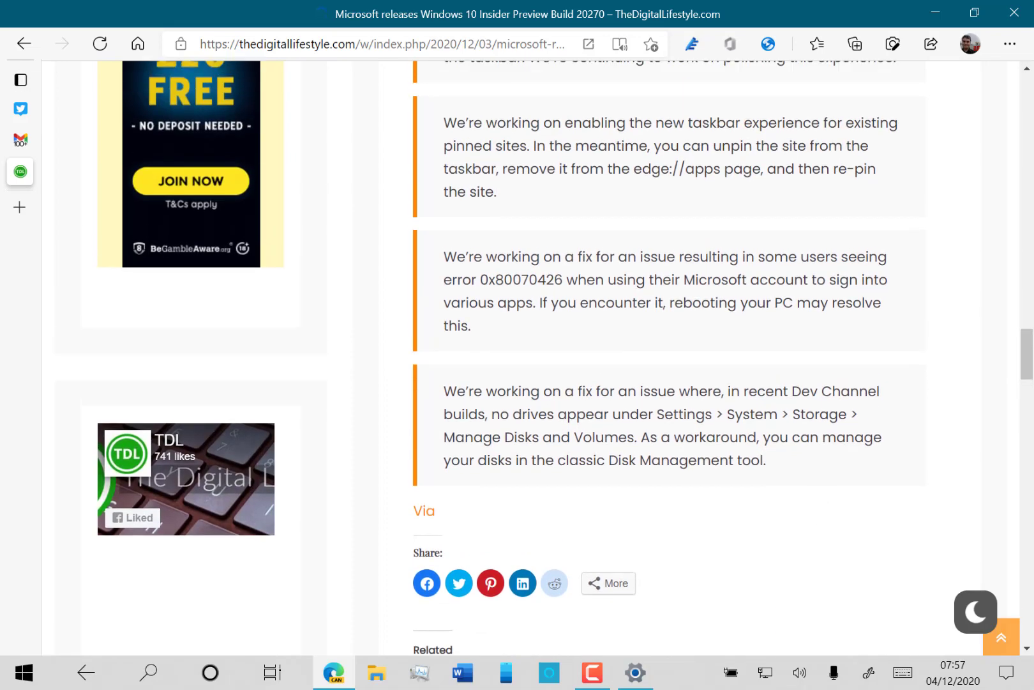
scroll(up, 3)
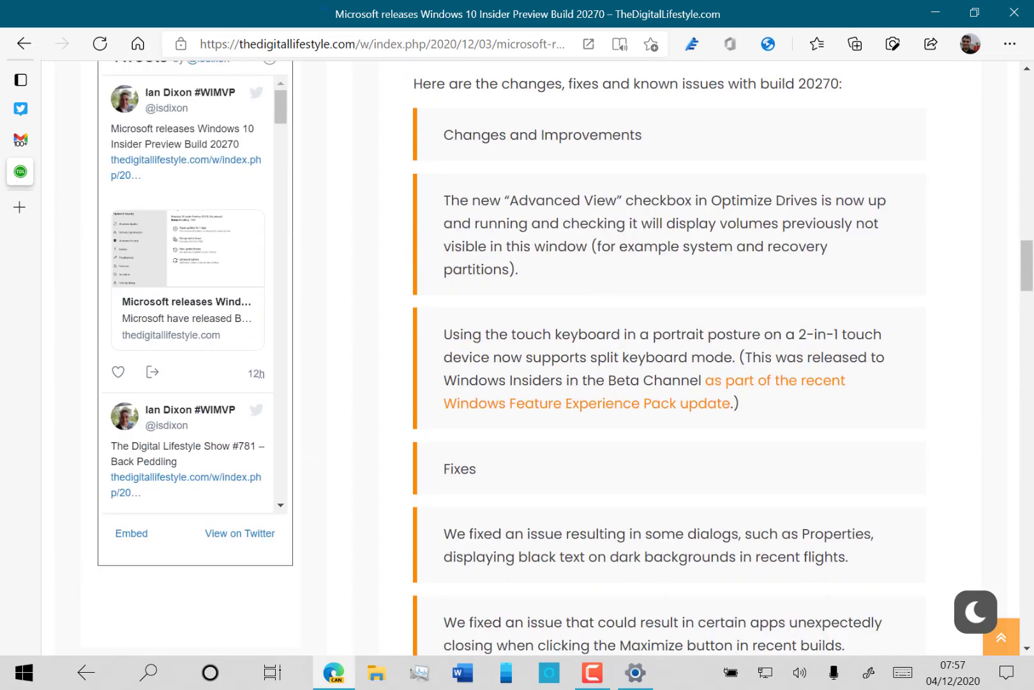